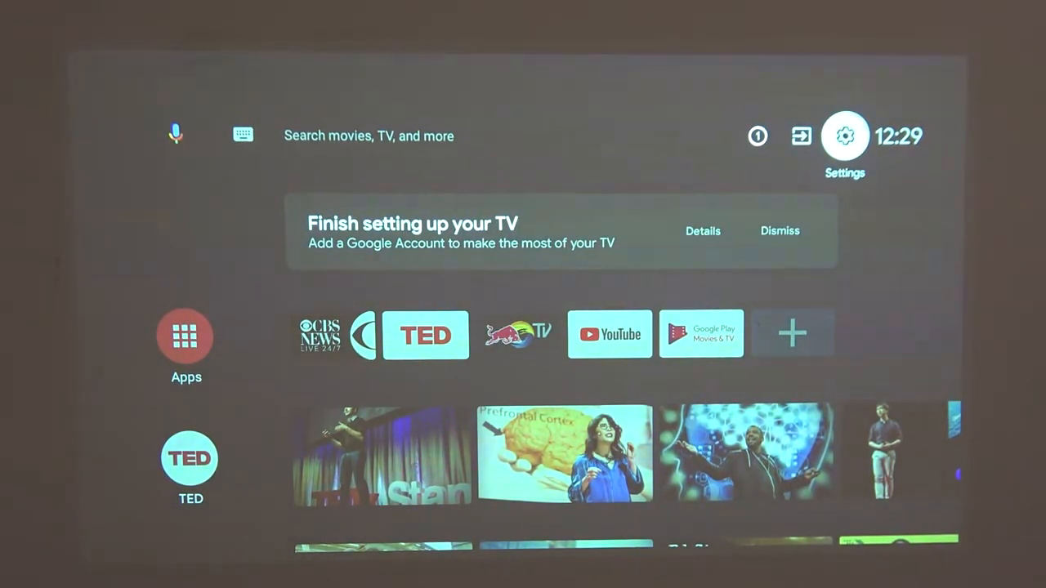
Step: Go from the home screen's Settings into the Projector section under General Settings
click(845, 136)
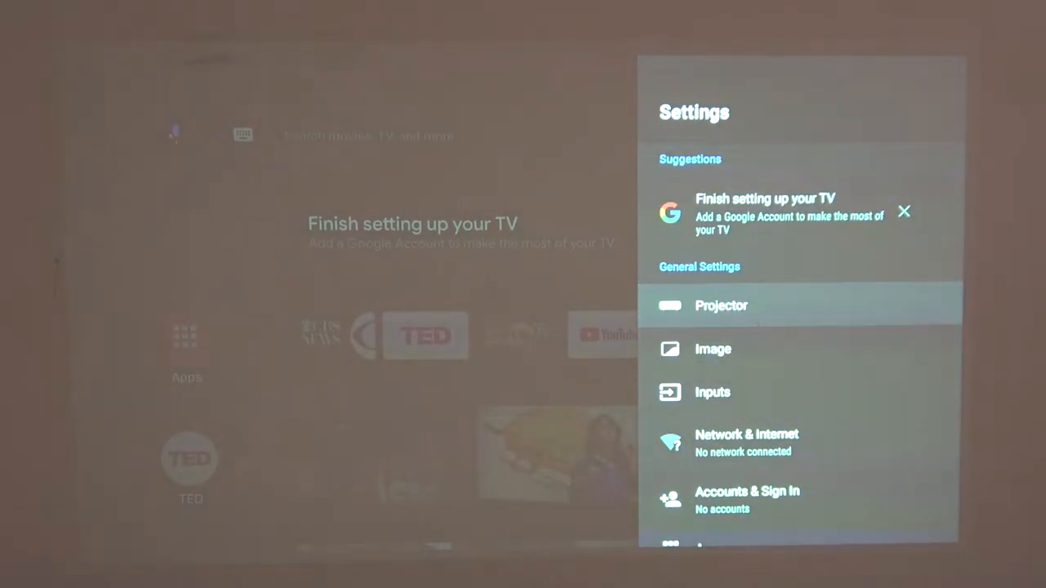
click(721, 305)
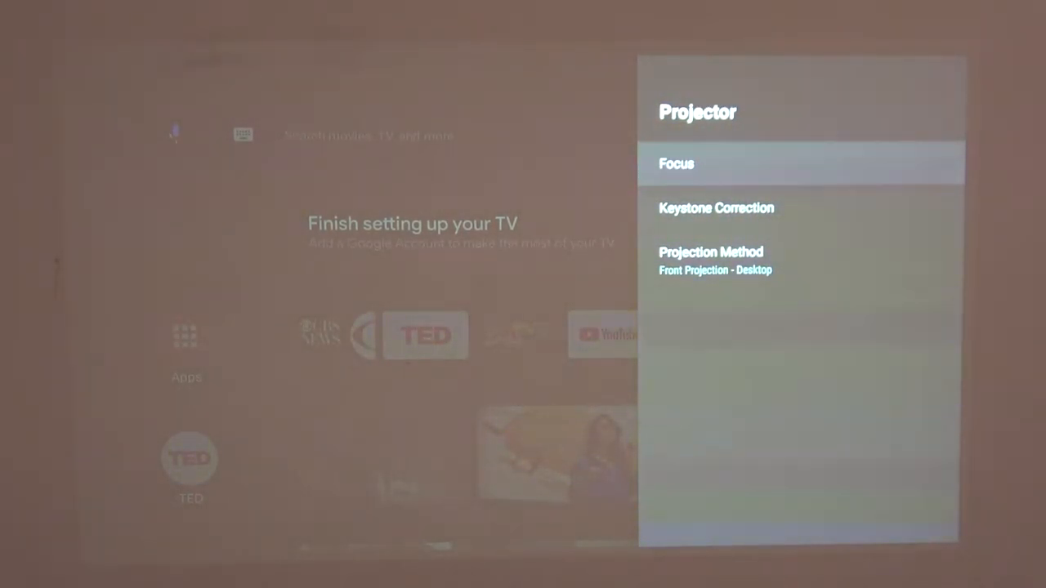
Step: Enter the Focus menu and run Execute Focus for a one-time focus adjustment
click(676, 163)
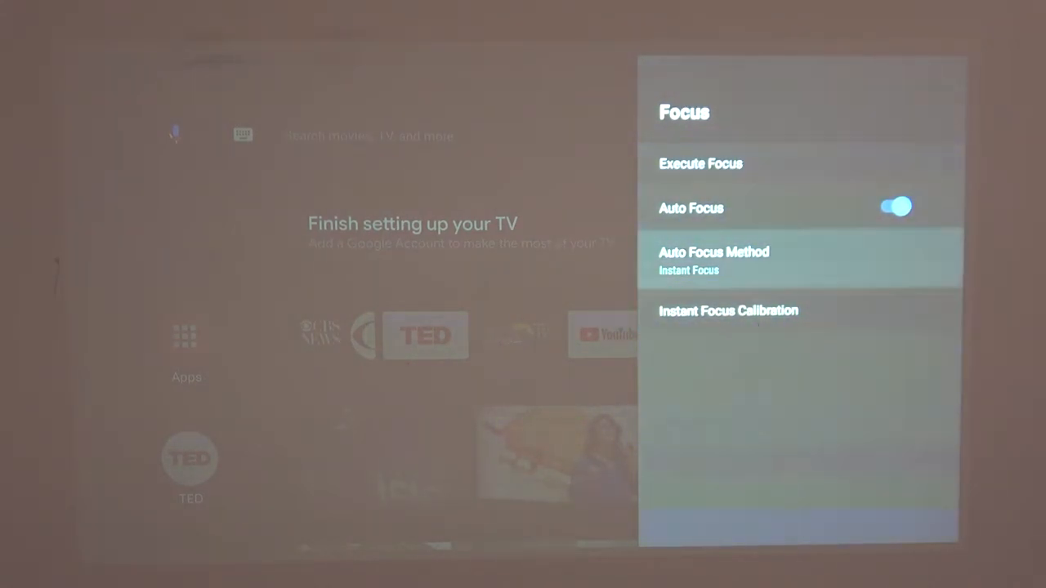
key(up)
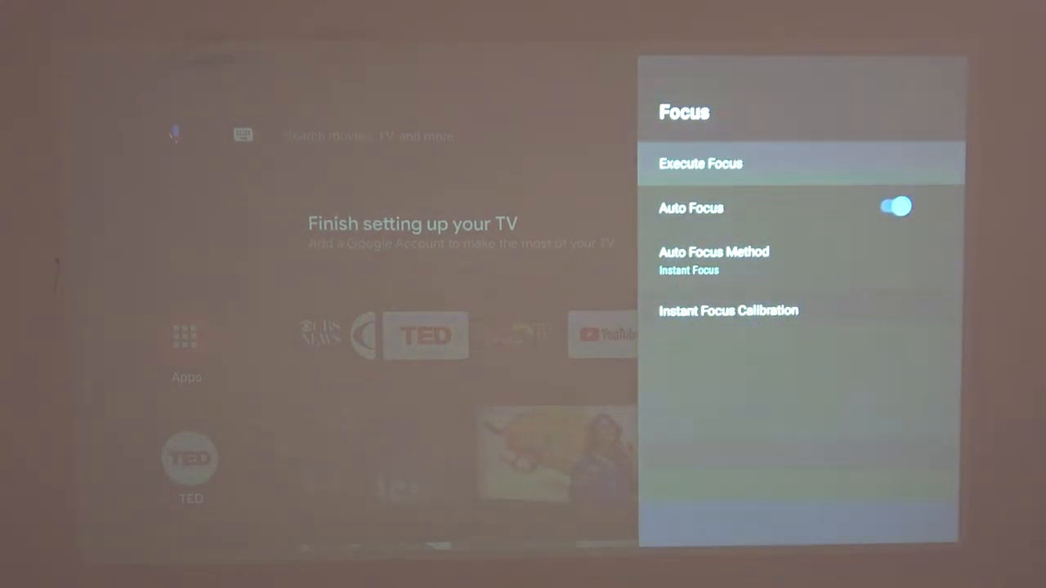
click(699, 164)
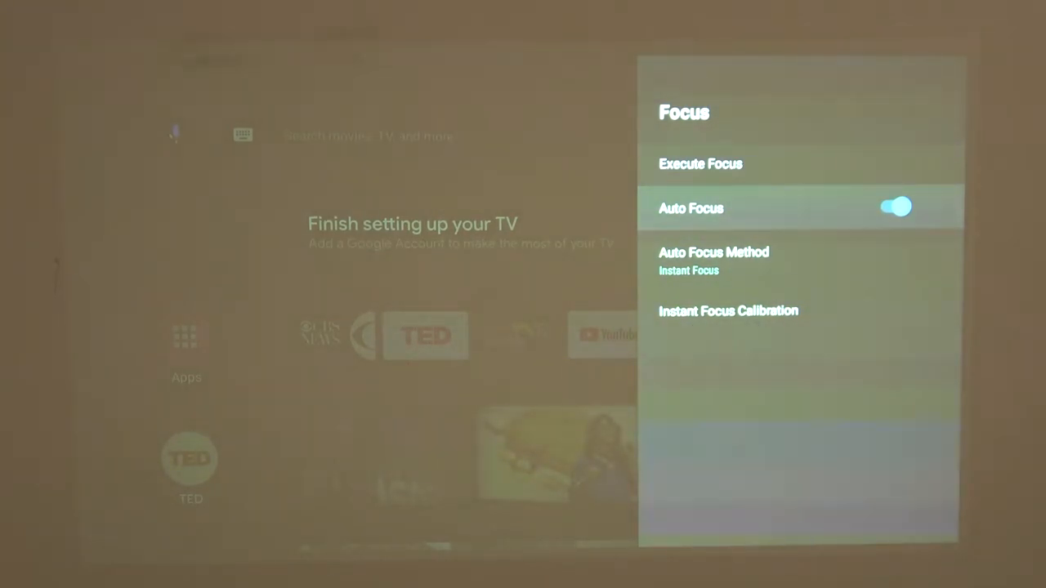
click(895, 207)
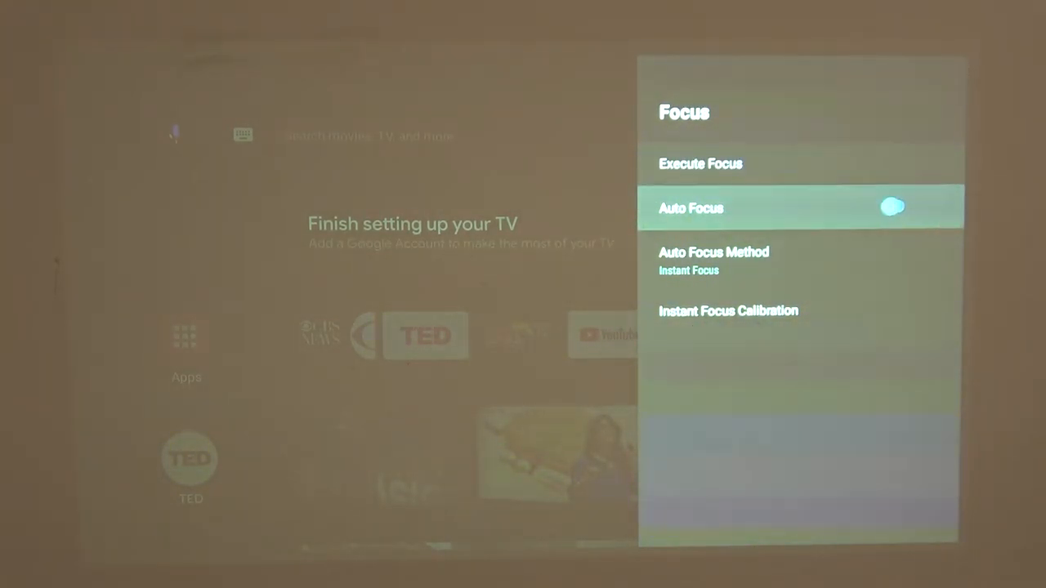
click(892, 206)
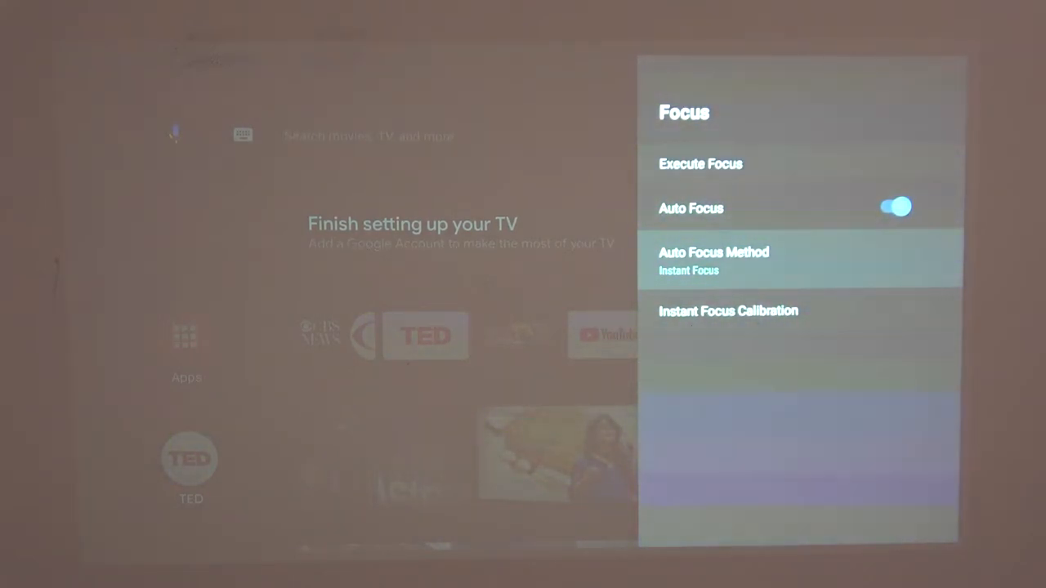
Step: Start Instant Focus Calibration, which measures 0.54 m from projector to wall
click(712, 262)
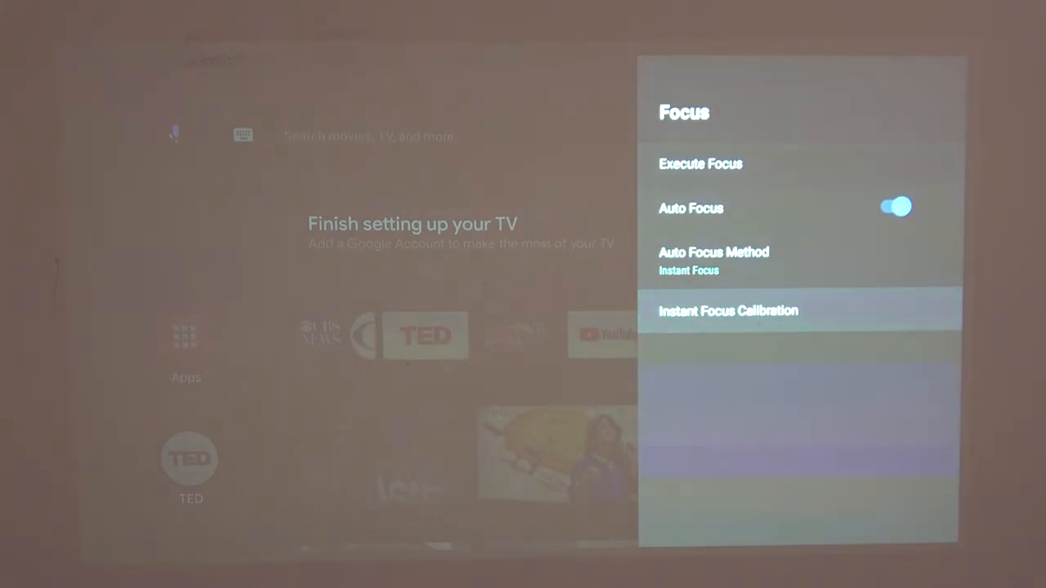
click(727, 311)
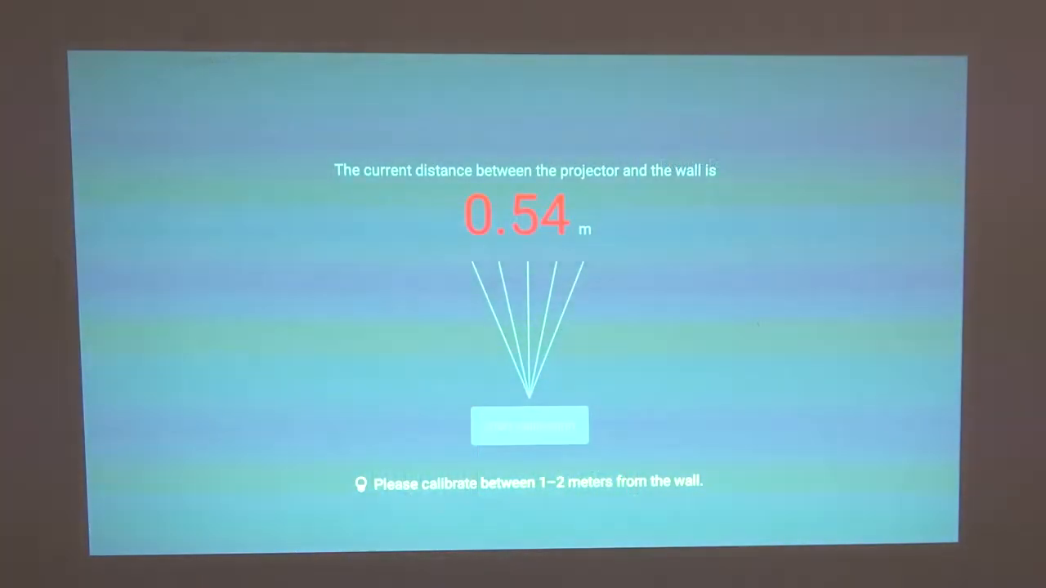